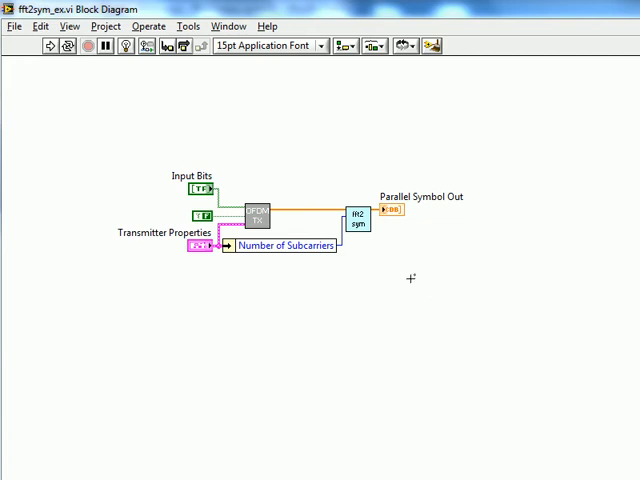
mouse_move(348, 306)
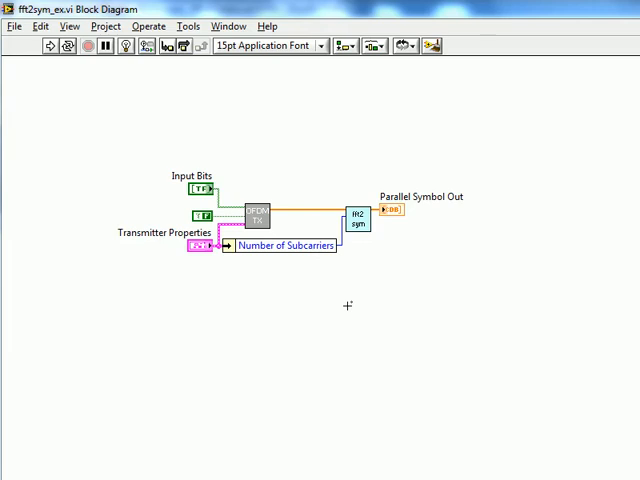
mouse_move(497, 280)
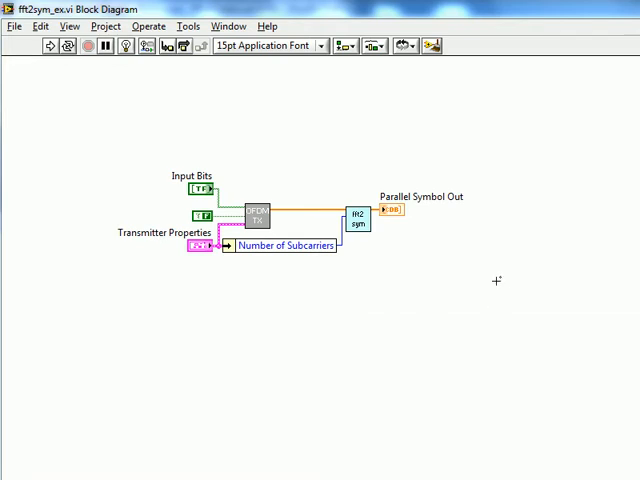
mouse_move(284, 284)
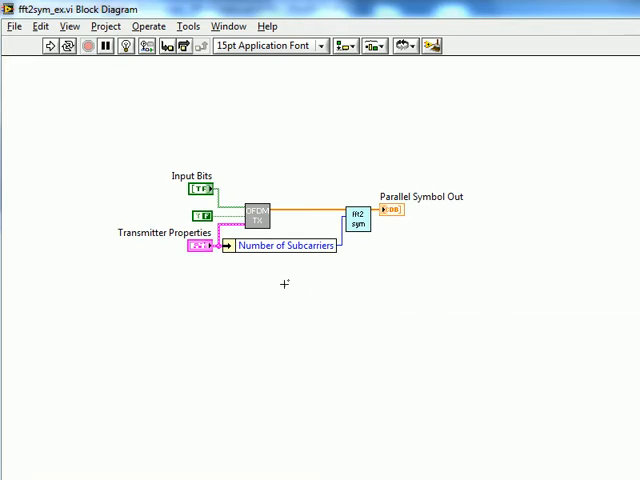
mouse_move(263, 223)
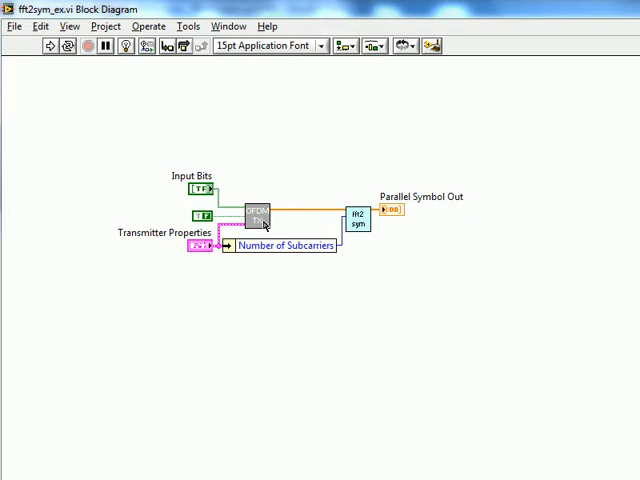
mouse_move(232, 247)
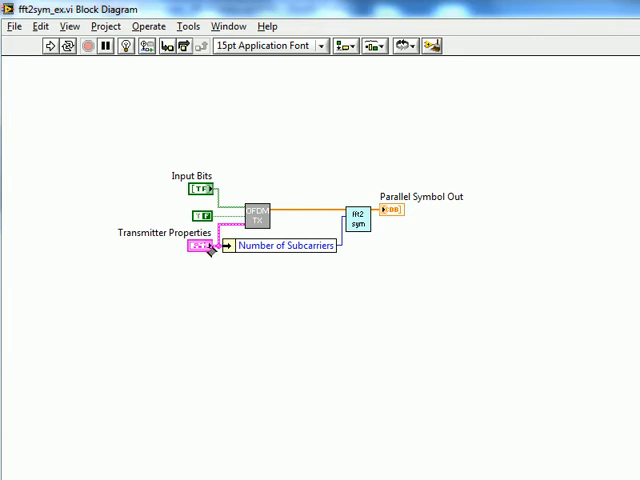
mouse_move(431, 316)
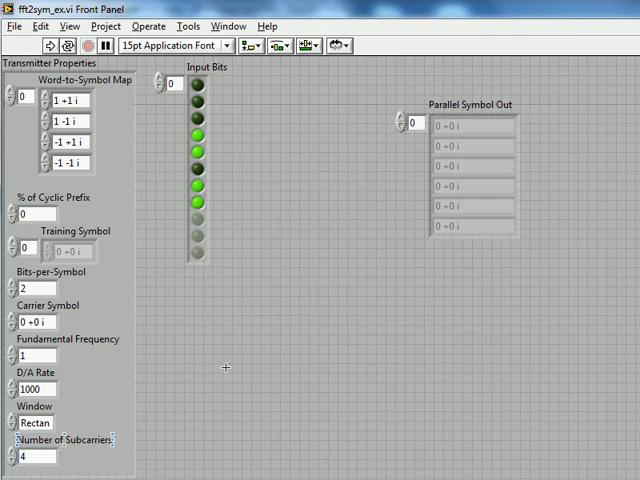
mouse_move(230, 100)
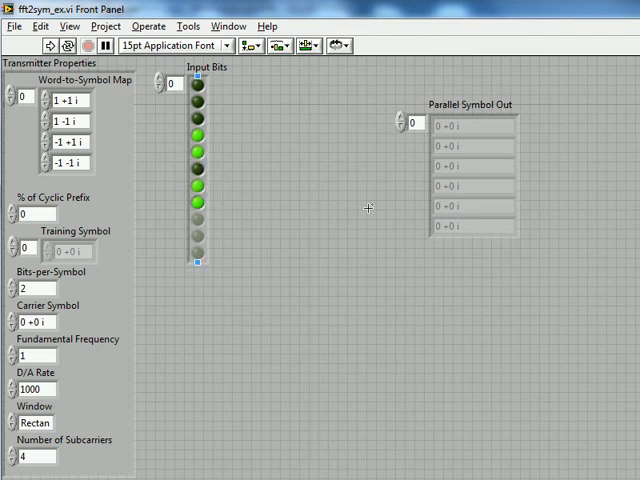
mouse_move(283, 118)
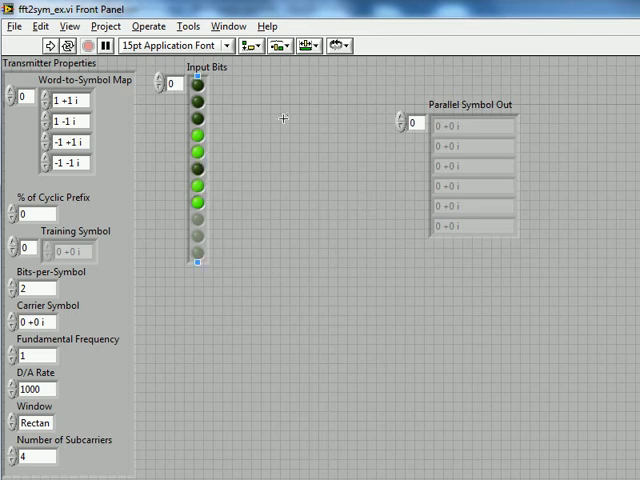
mouse_move(480, 113)
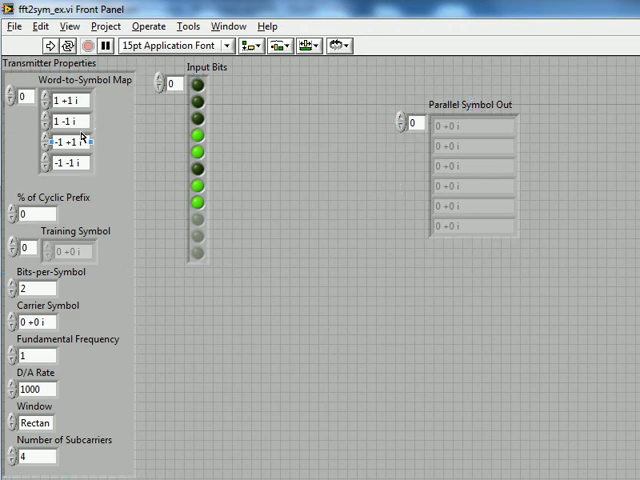
mouse_move(142, 155)
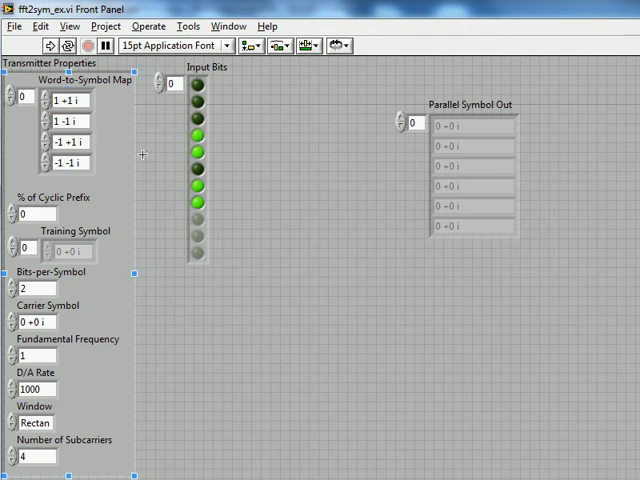
mouse_move(149, 180)
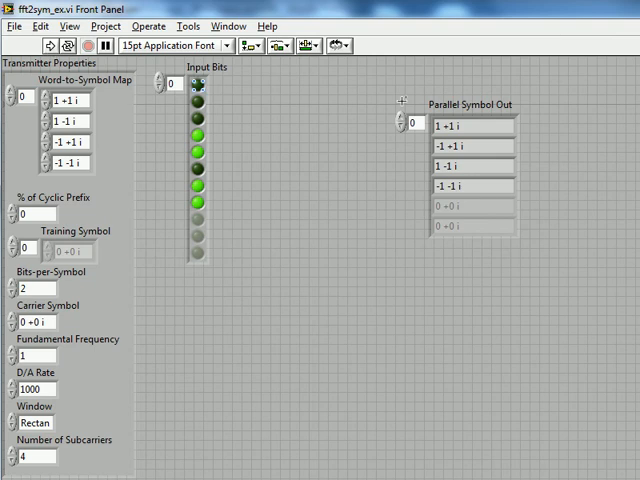
- Run fft2sym_ex.vi and inspect Parallel Symbol Out for symbols 1+1i, -1+1i, 1-1i, -1-1i
click(475, 145)
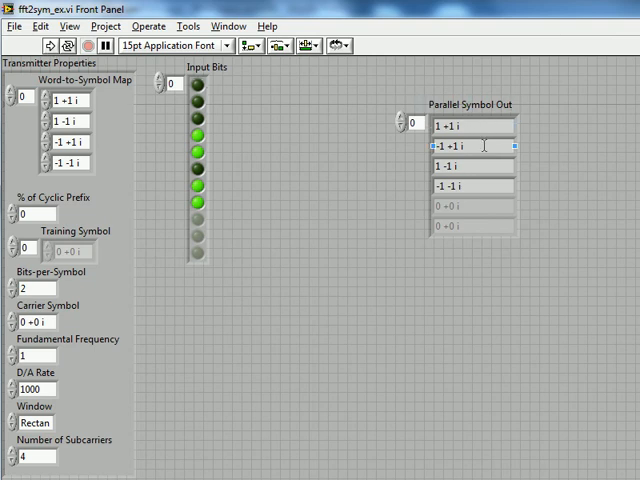
click(470, 204)
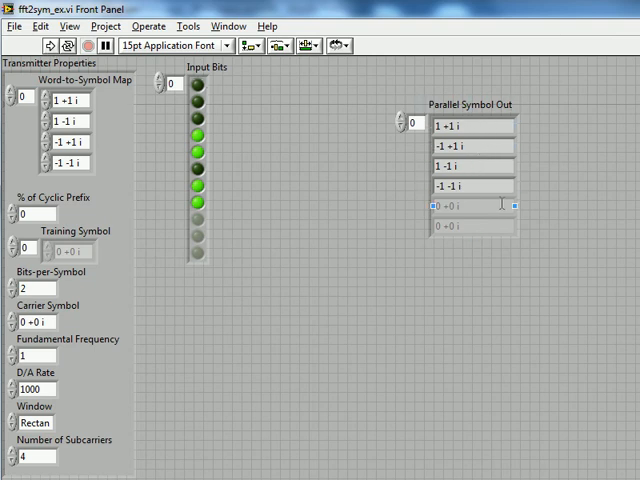